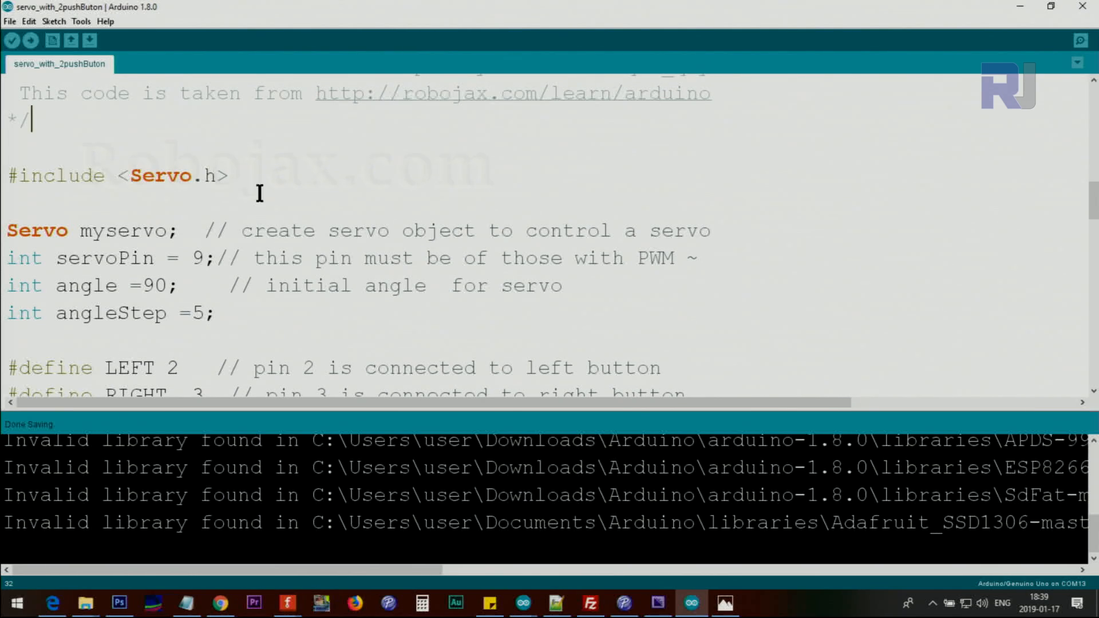
- Highlight the Servo include, the myservo declaration, servoPin, and right-button pin 3
left_click(132, 176)
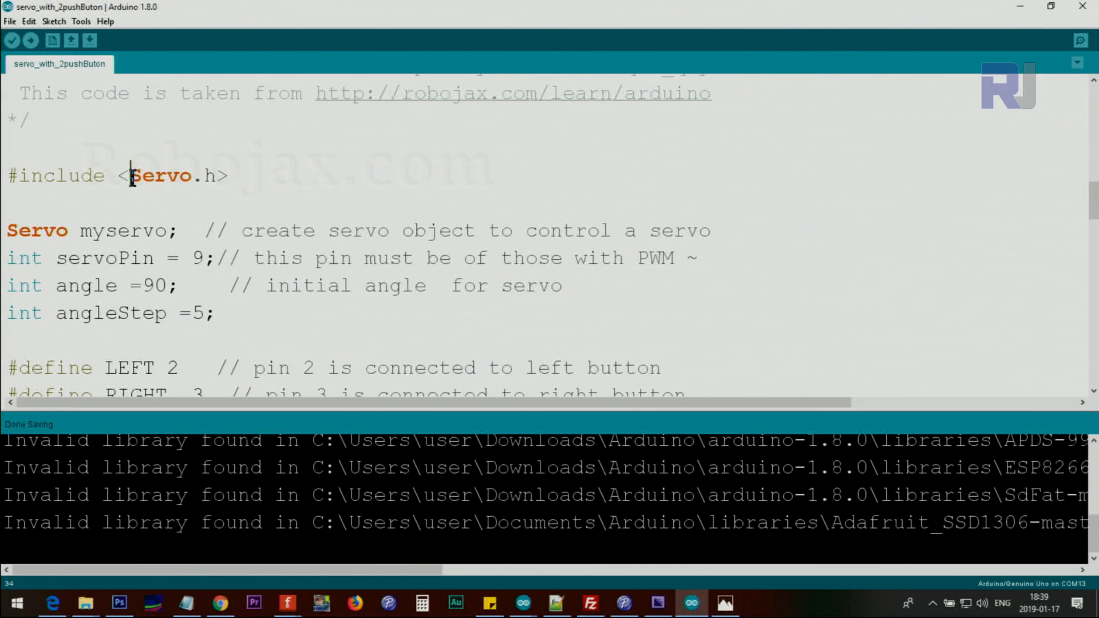
double_click(163, 175)
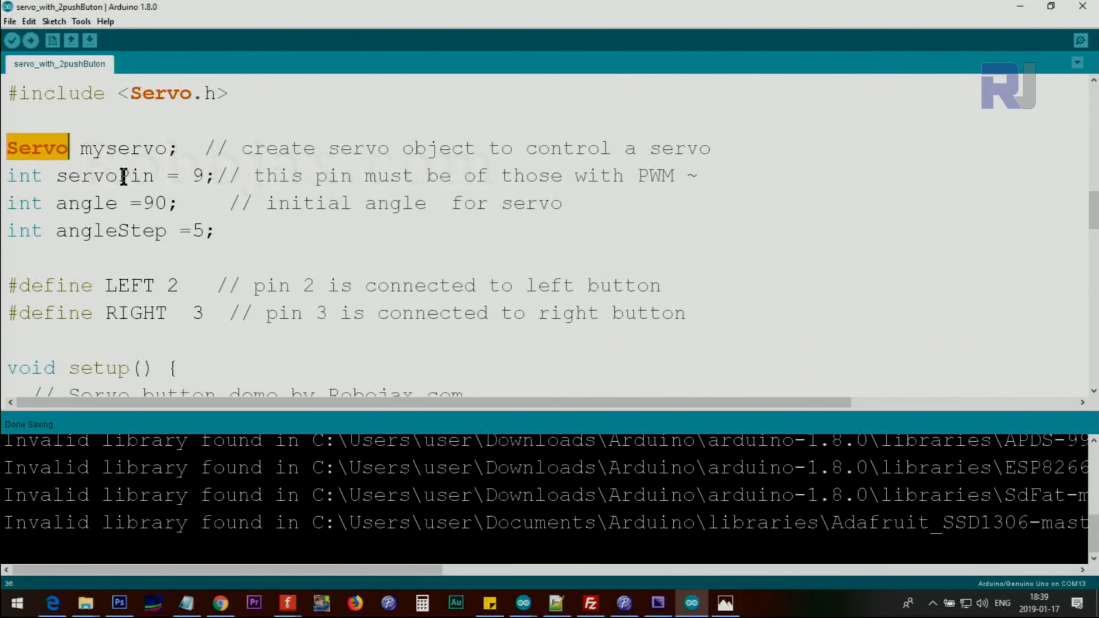
double_click(108, 176)
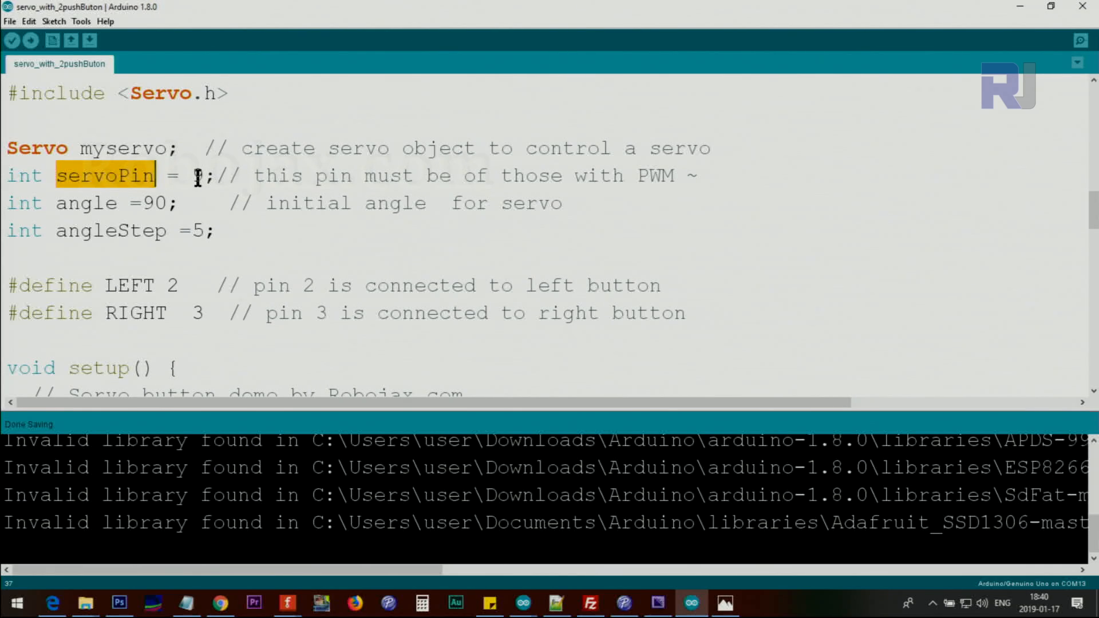
type("9")
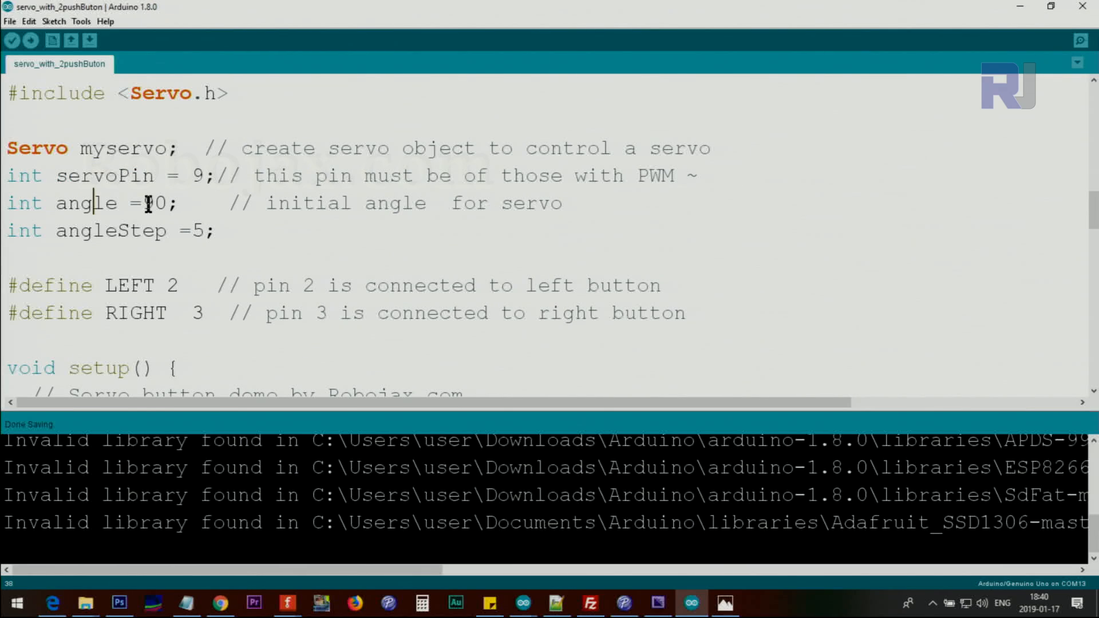
double_click(111, 230)
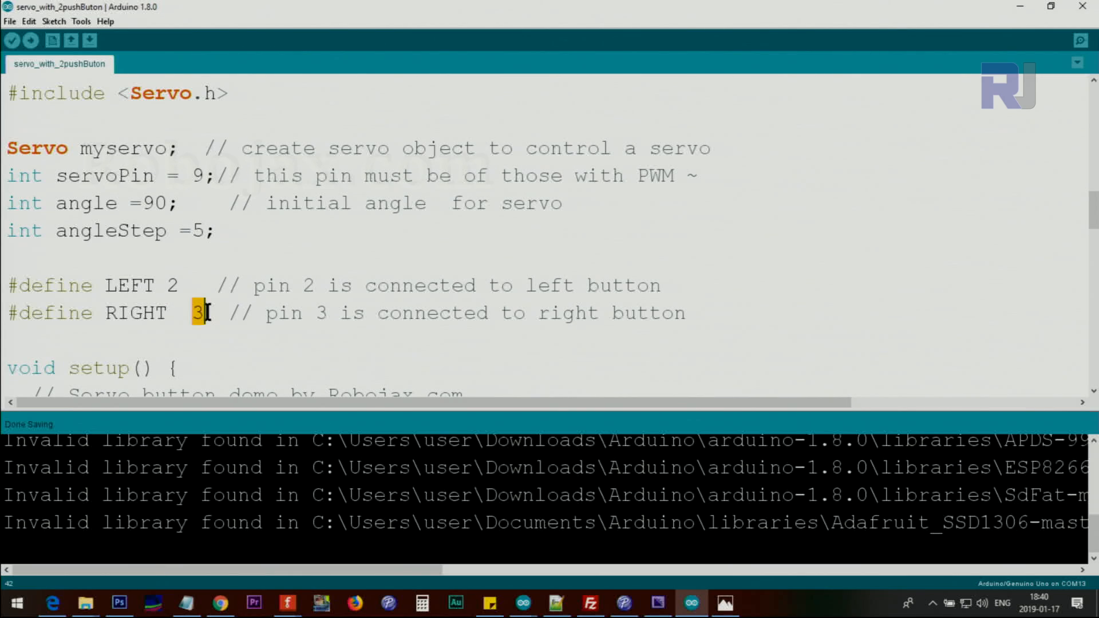
- Walk through setup, marking the left-button pinMode call and clearing the servo write and digitalRead highlights
scroll("down", 3)
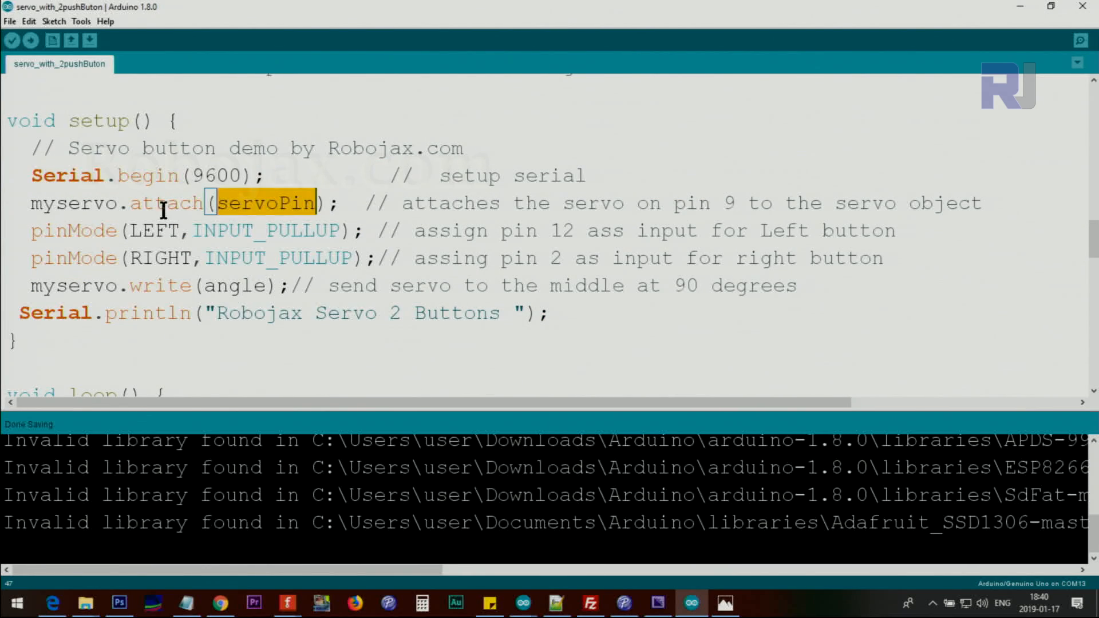
left_click(165, 203)
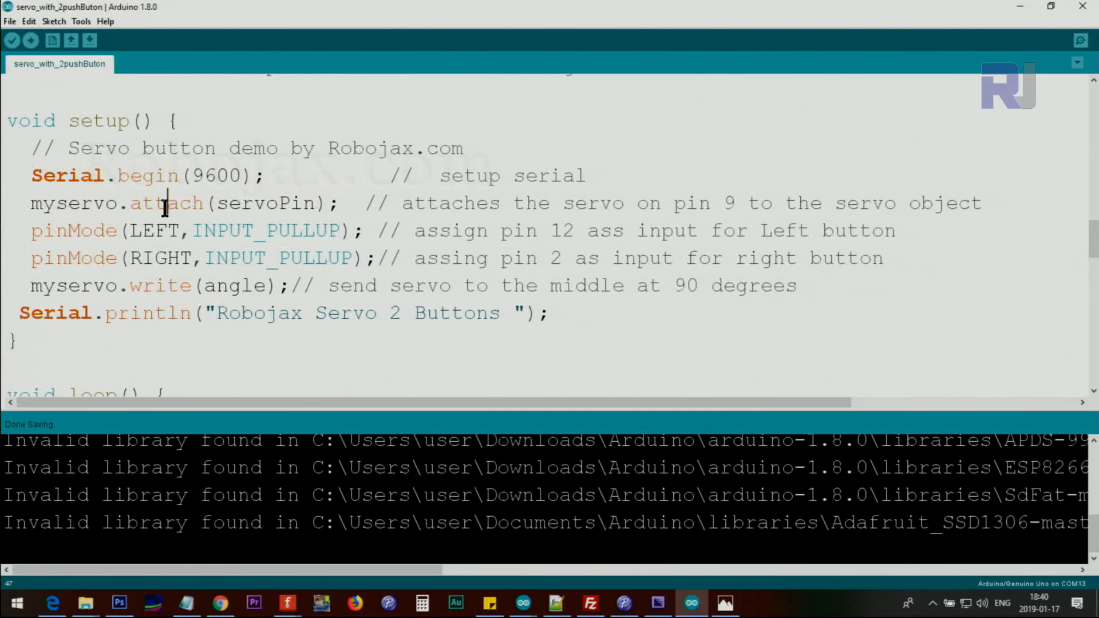
mouse_move(95, 228)
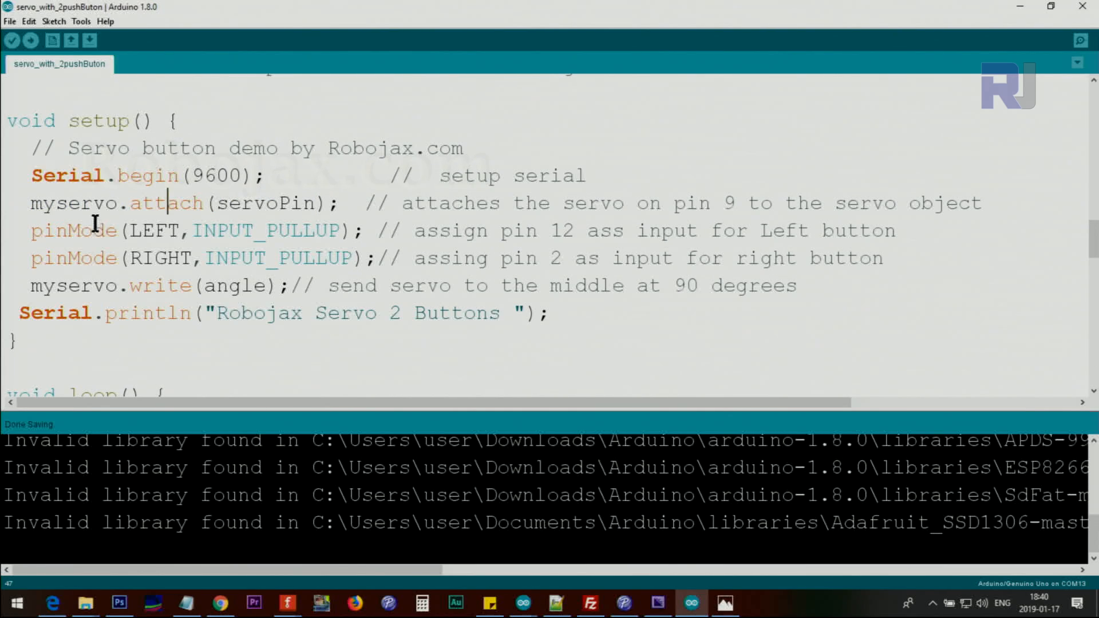
double_click(226, 230)
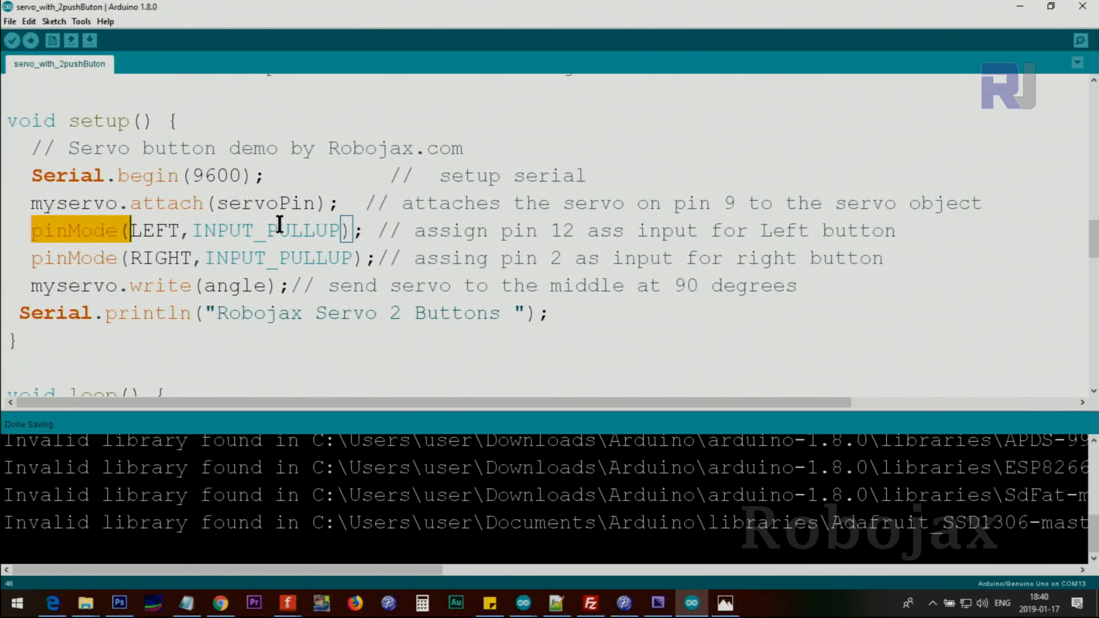
mouse_move(143, 285)
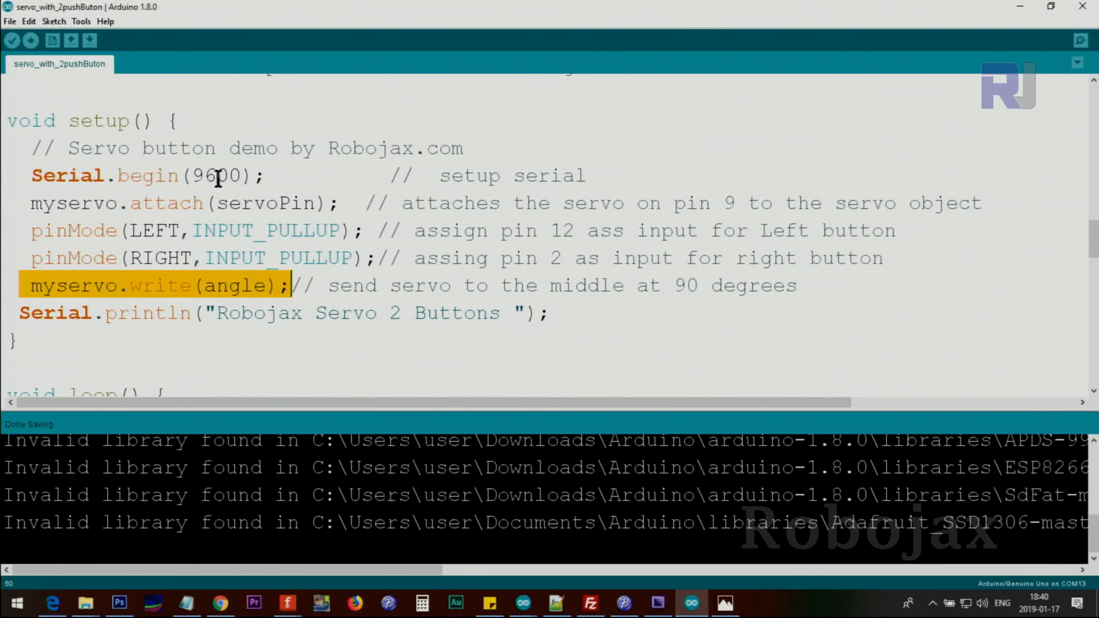
left_click(229, 285)
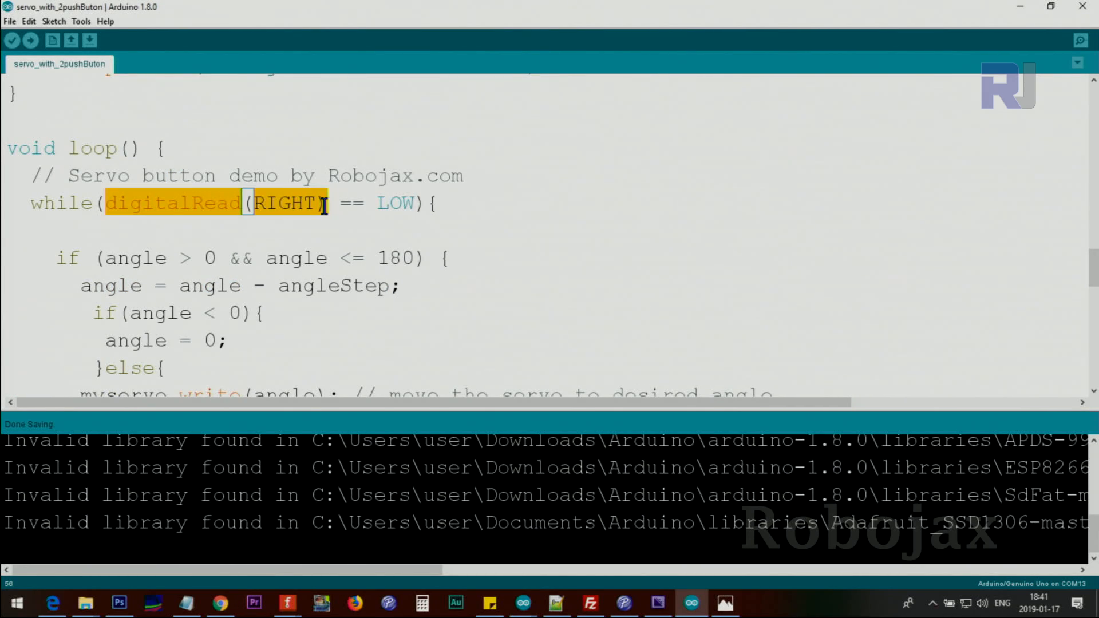
left_click(65, 204)
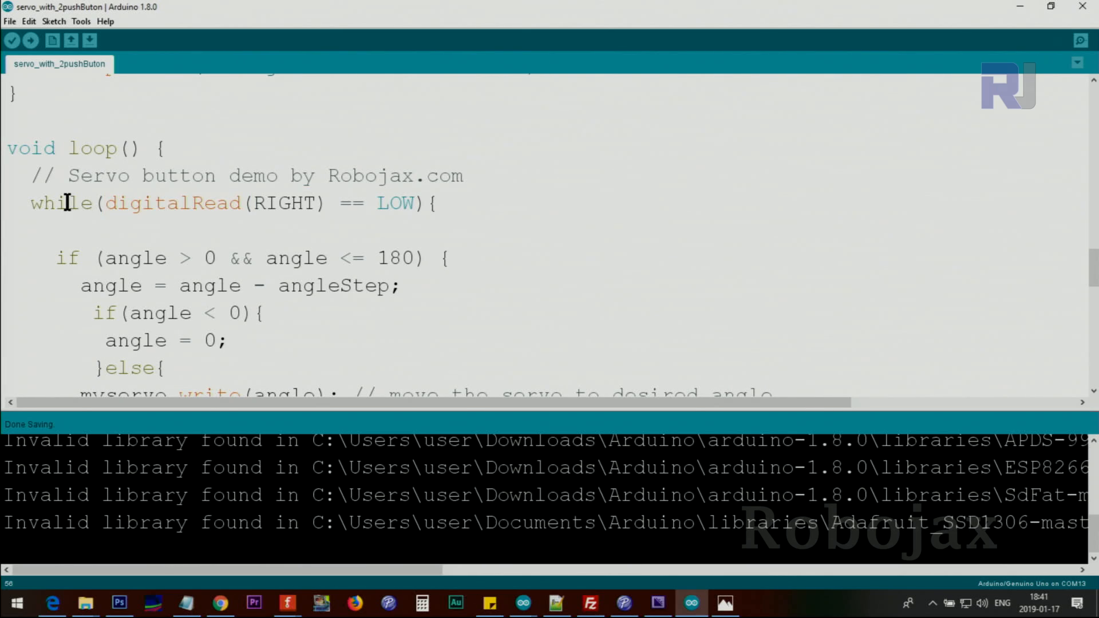
- Mark LOW in the while condition and the next loop line
scroll("down", 3)
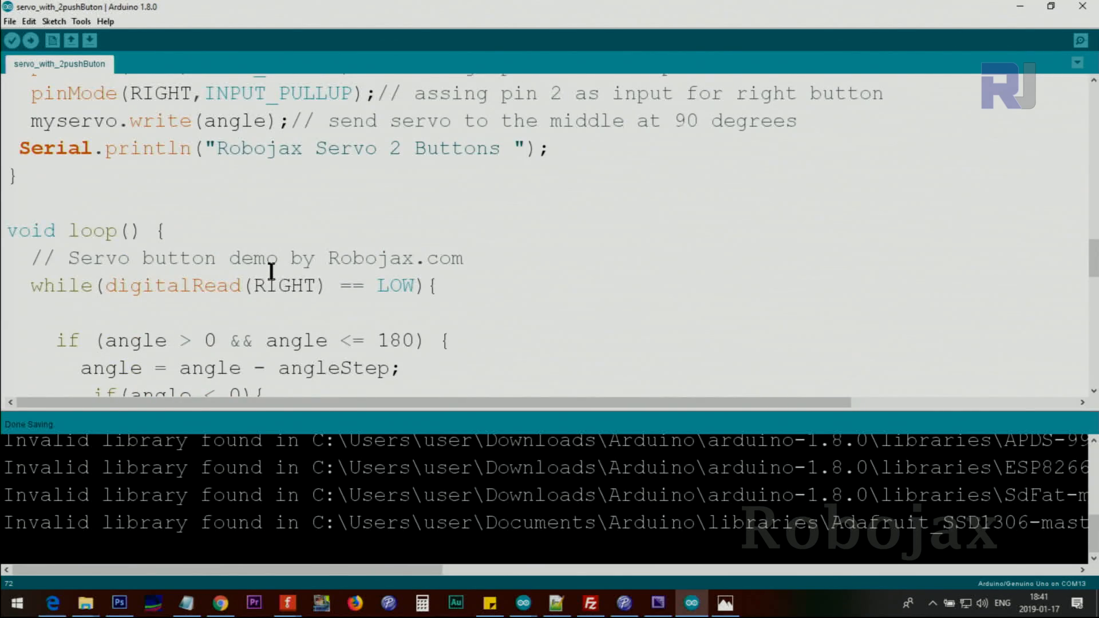
left_click_drag(106, 203, 330, 203)
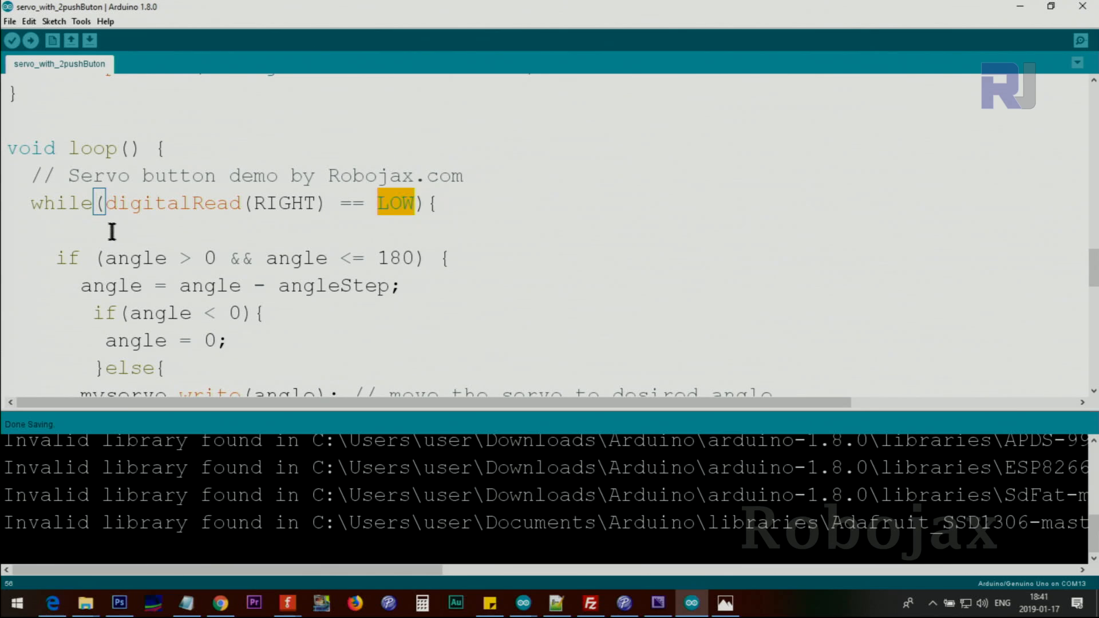
scroll("down", 3)
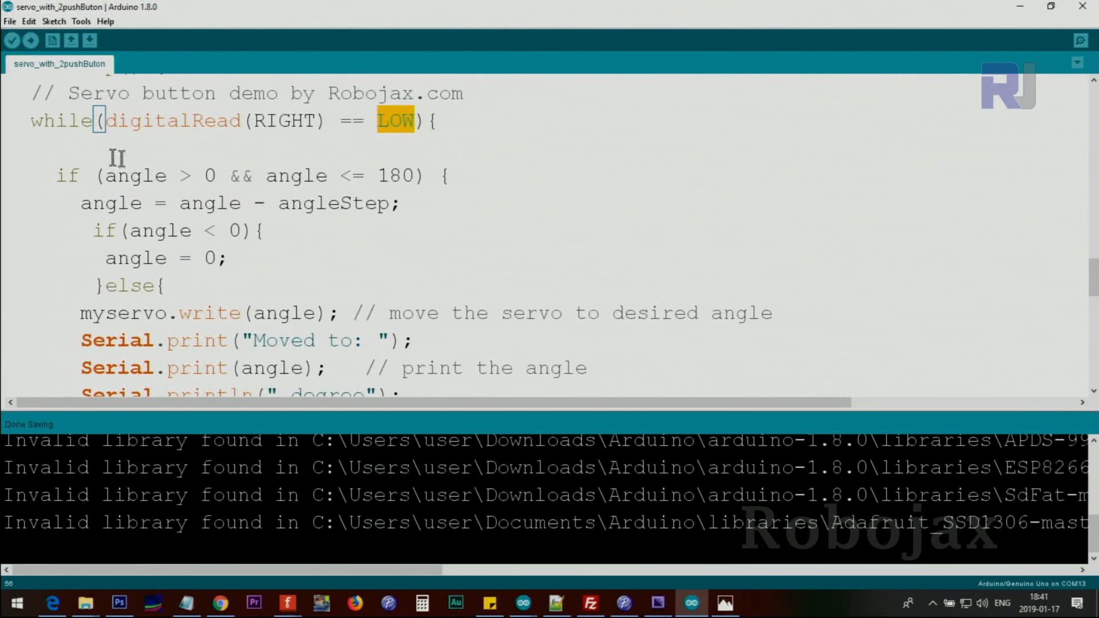
mouse_move(233, 176)
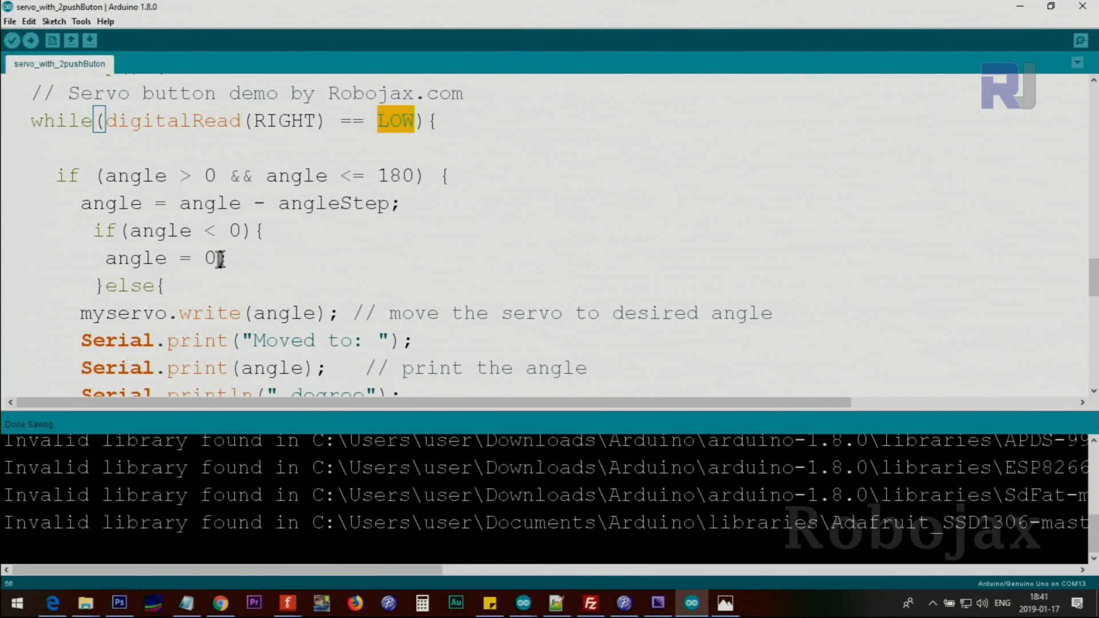
mouse_move(223, 234)
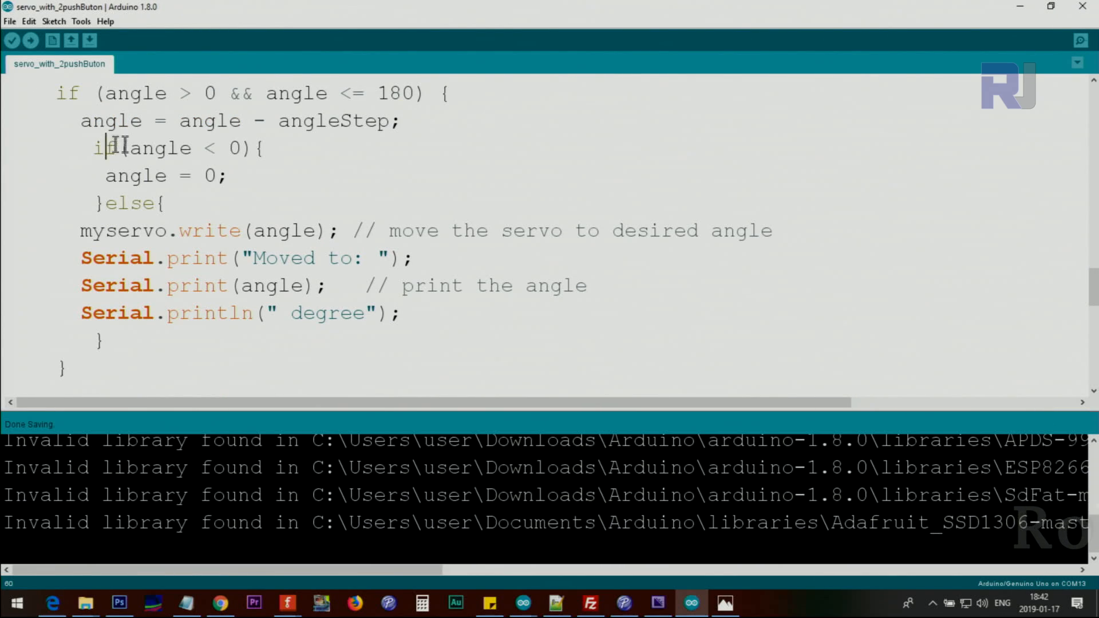
left_click_drag(126, 148, 238, 148)
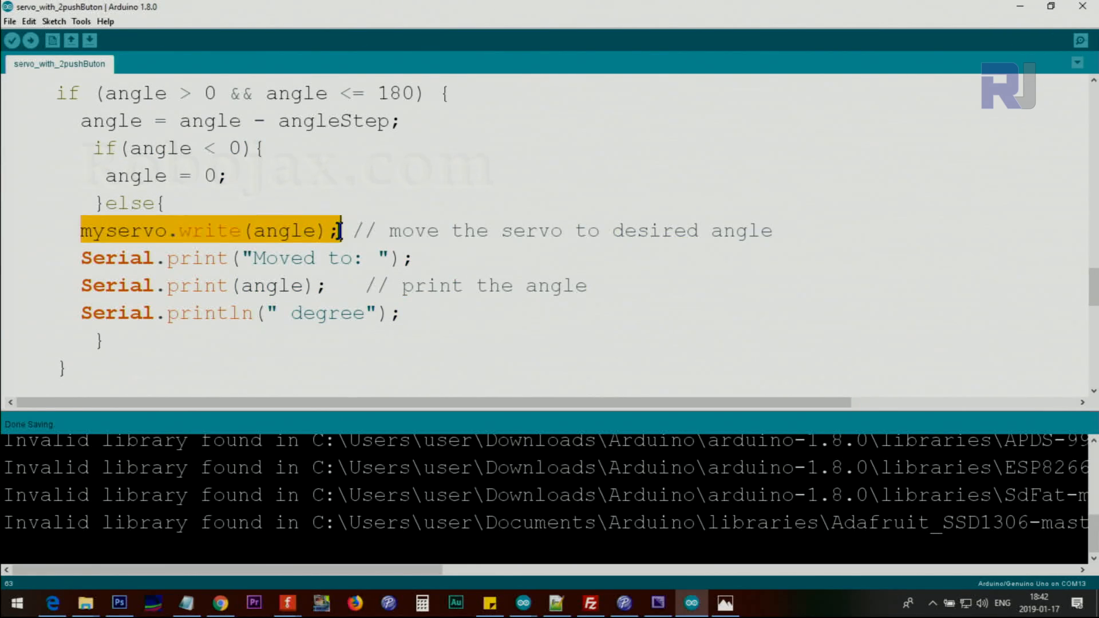
mouse_move(283, 229)
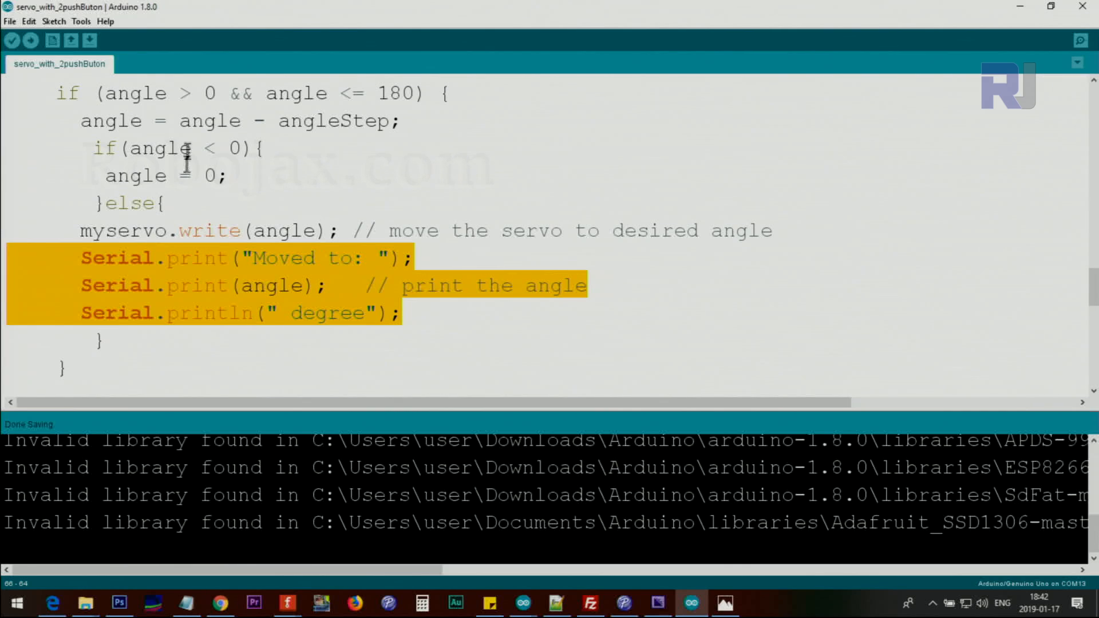
mouse_move(106, 121)
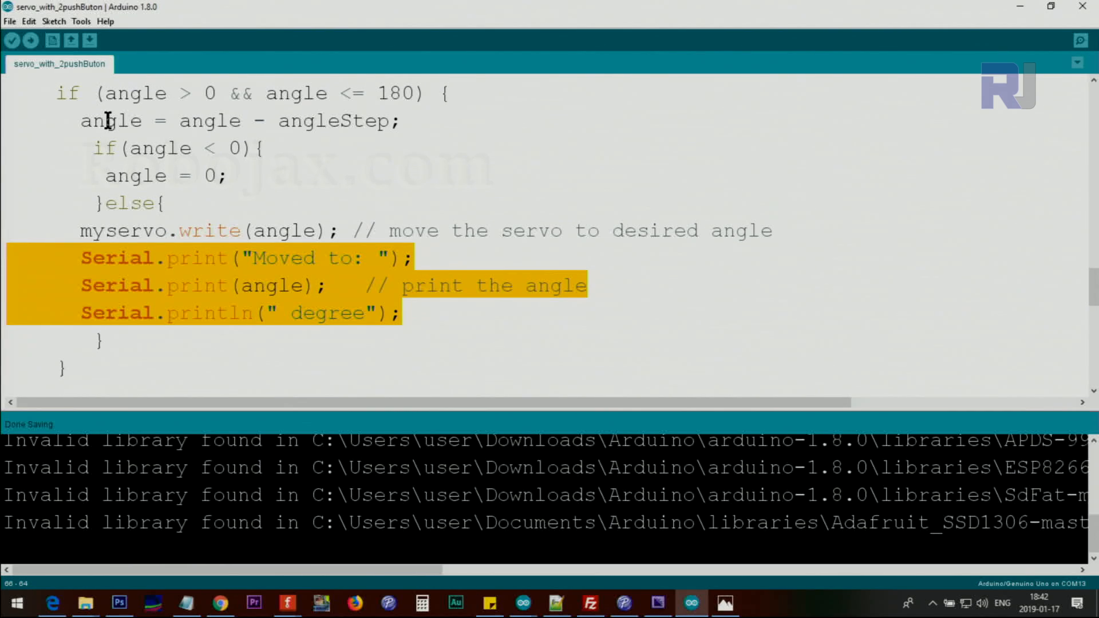
mouse_move(138, 130)
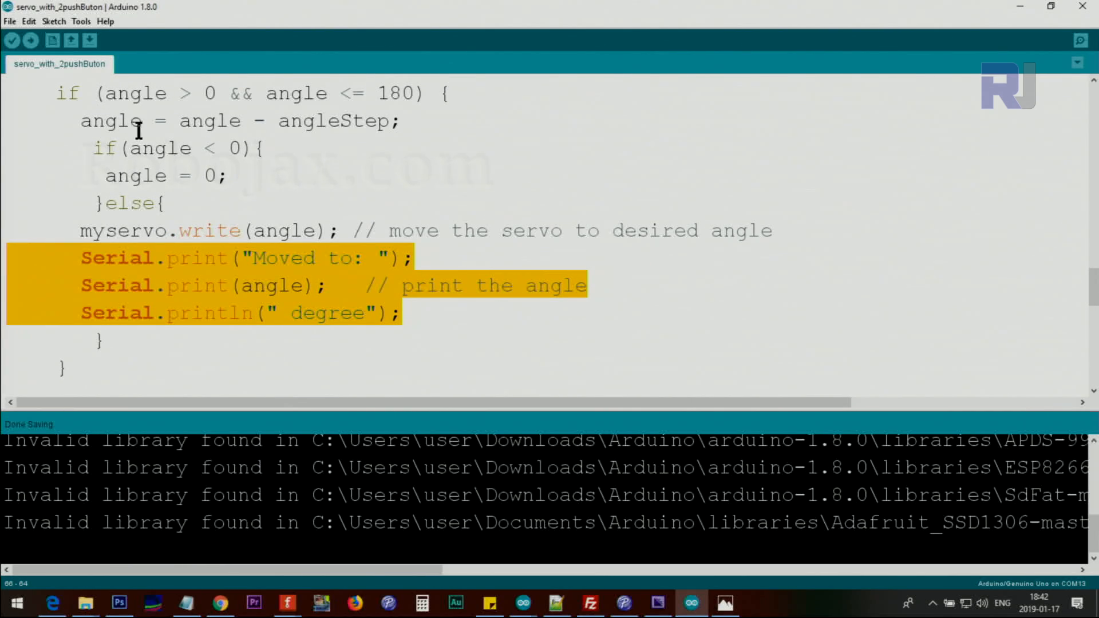
- Scroll down, mark the printed angle value, and show the 'Robojax Servo 2 Buttons' serial output
scroll("down", 3)
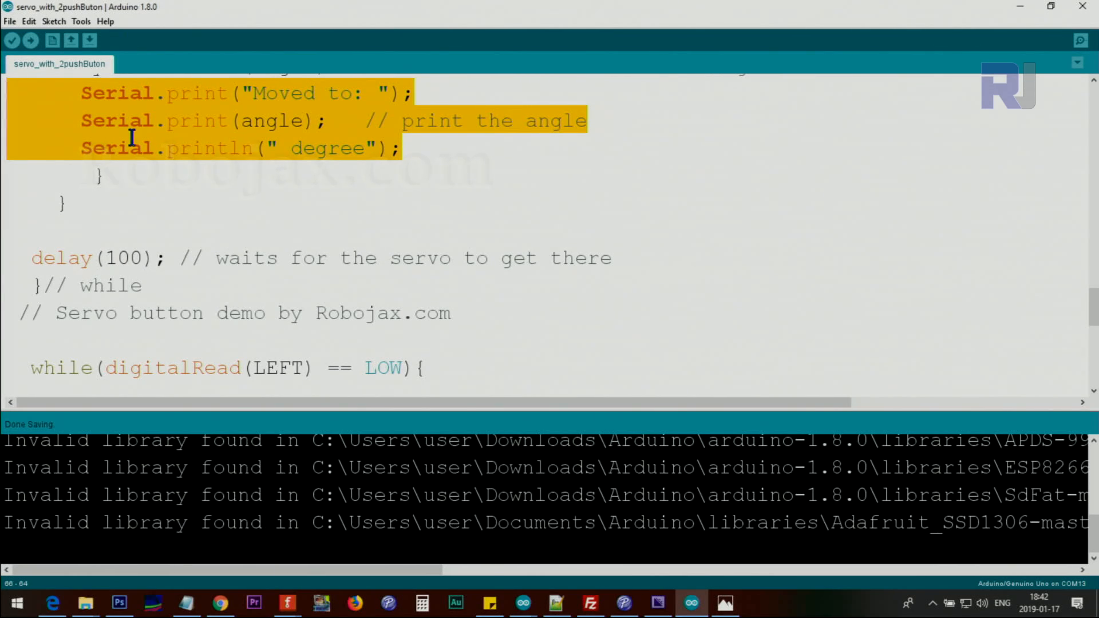
scroll("down", 3)
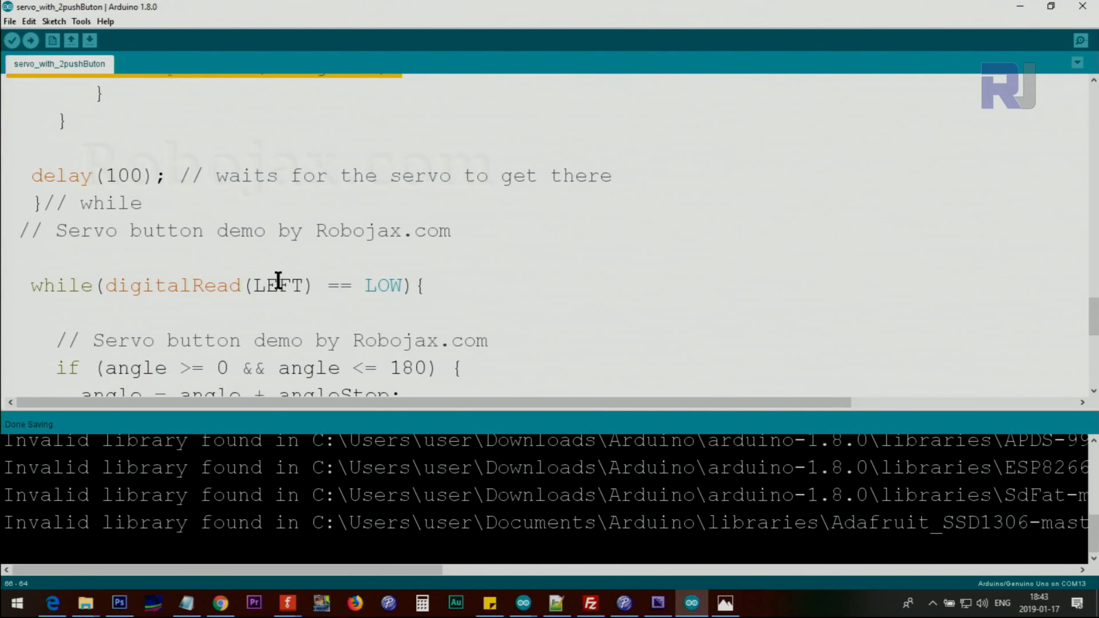
scroll("down", 3)
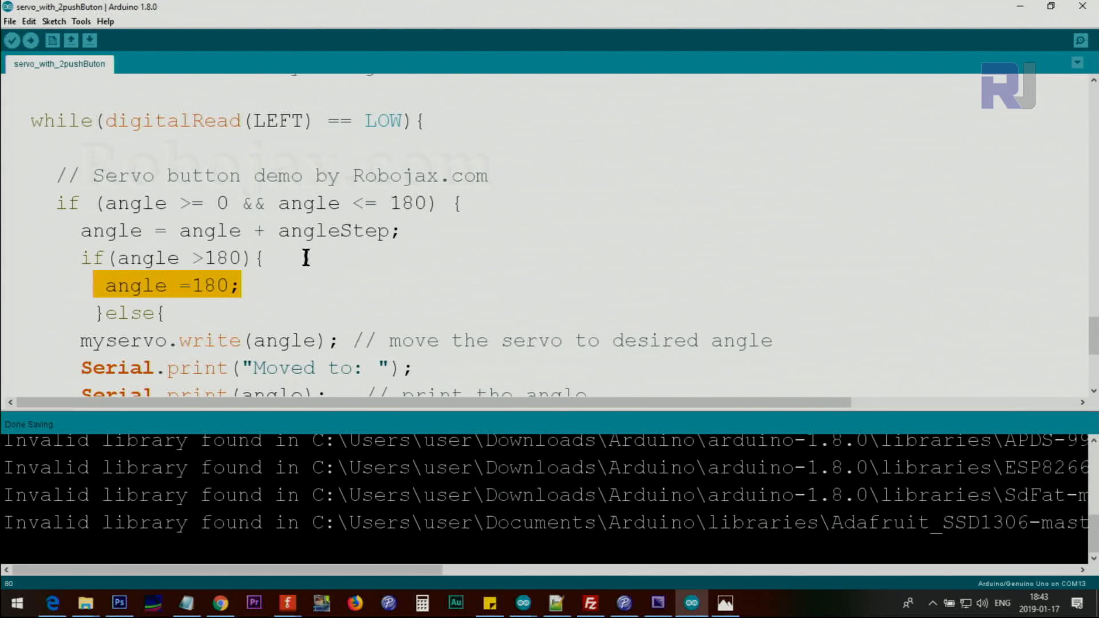
mouse_move(290, 259)
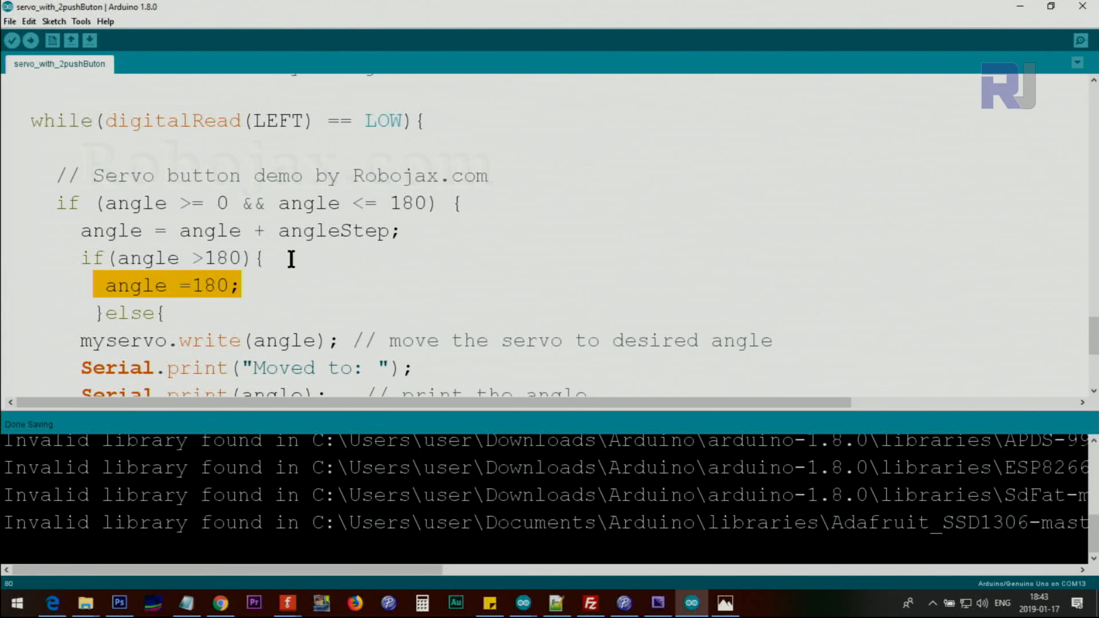
mouse_move(143, 285)
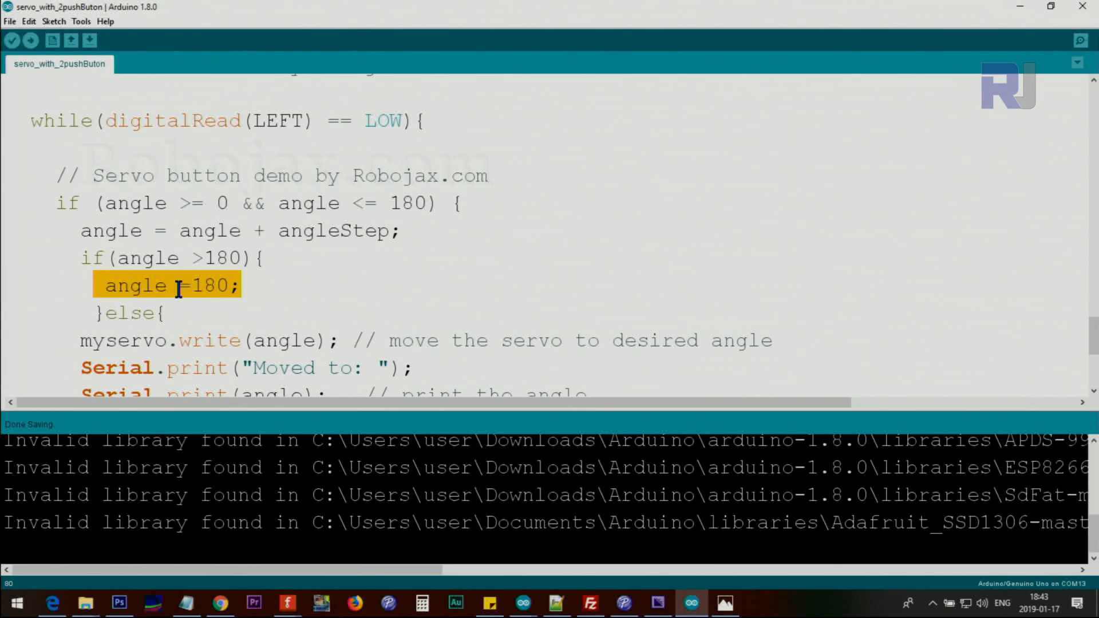
scroll("down", 3)
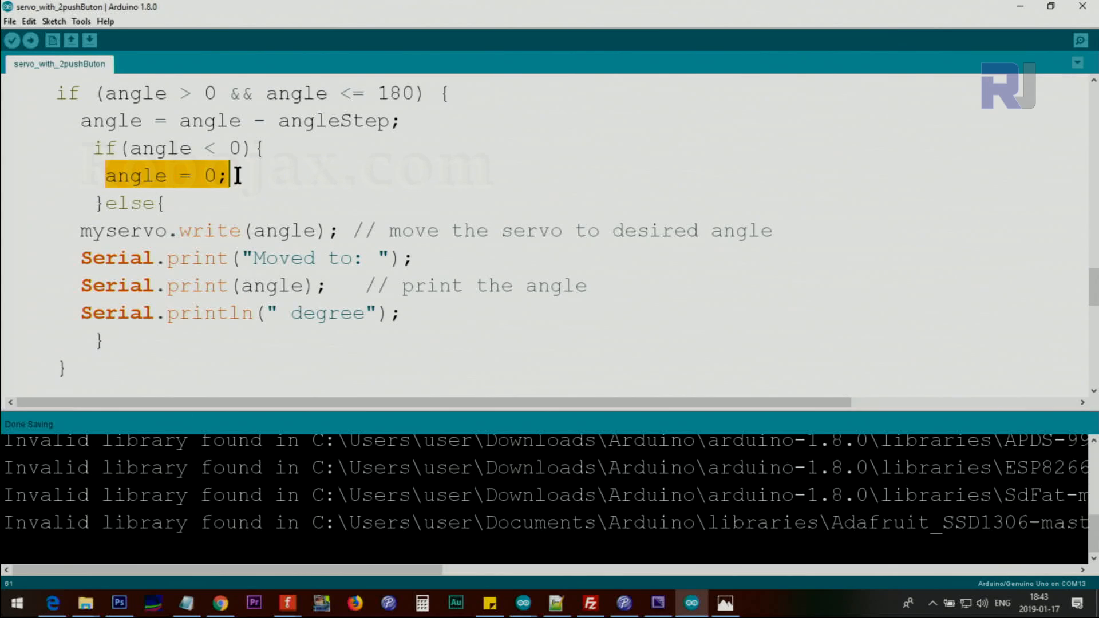
scroll("down", 3)
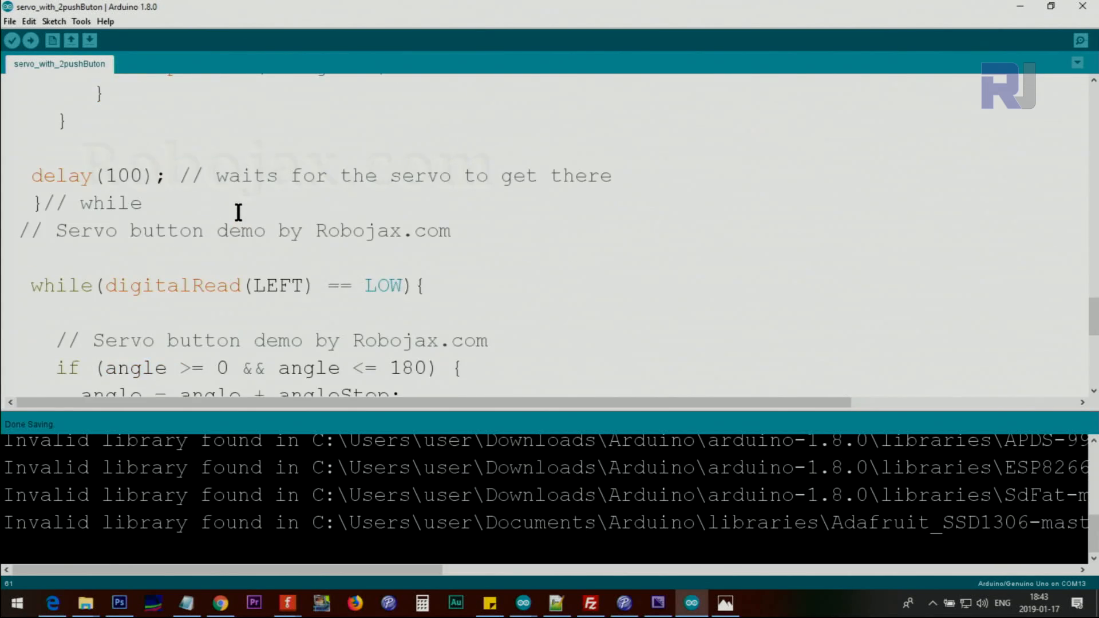
scroll("down", 3)
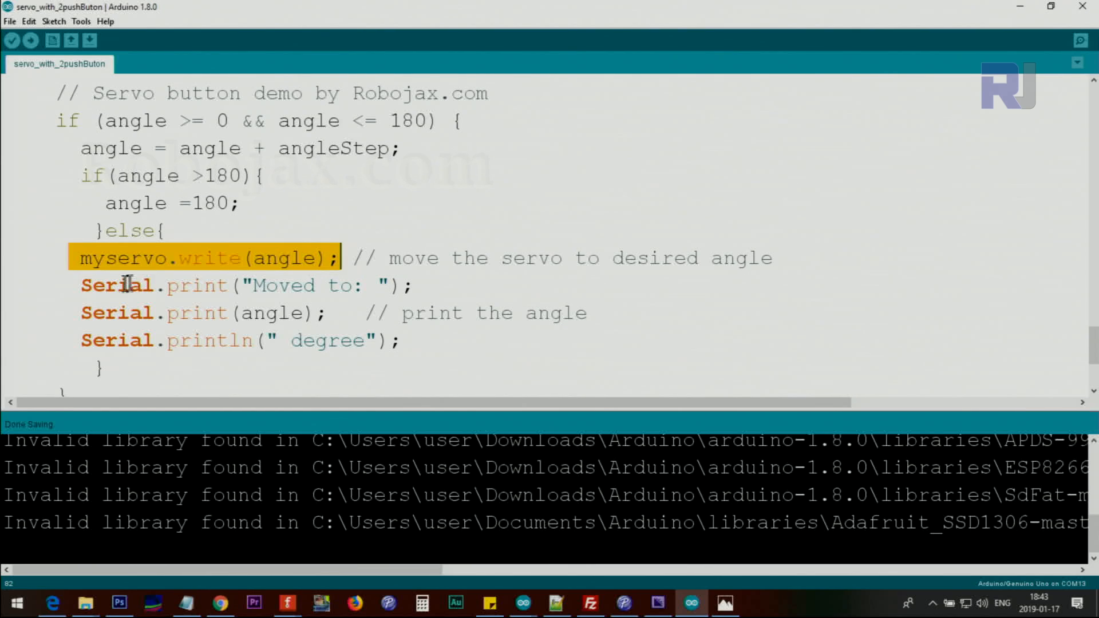
double_click(272, 313)
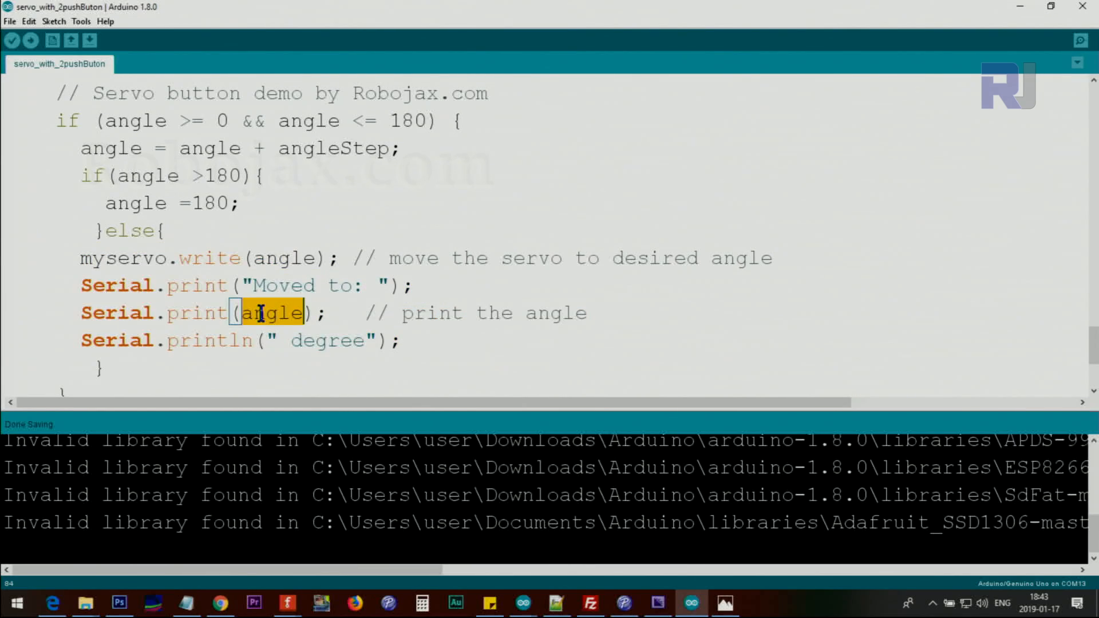
scroll("down", 3)
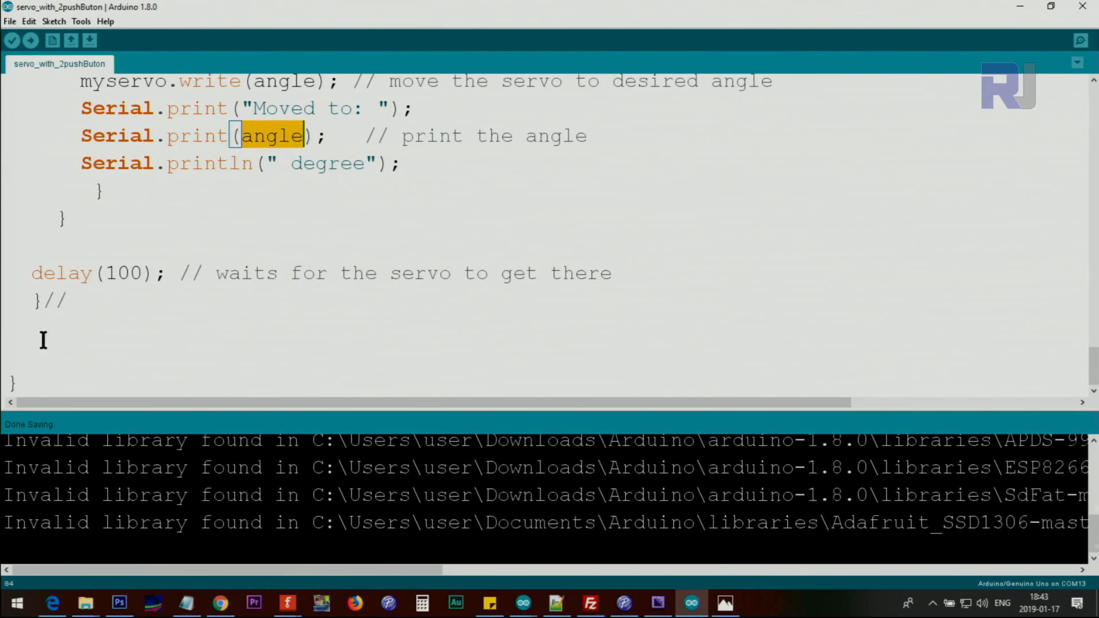
left_click(9, 354)
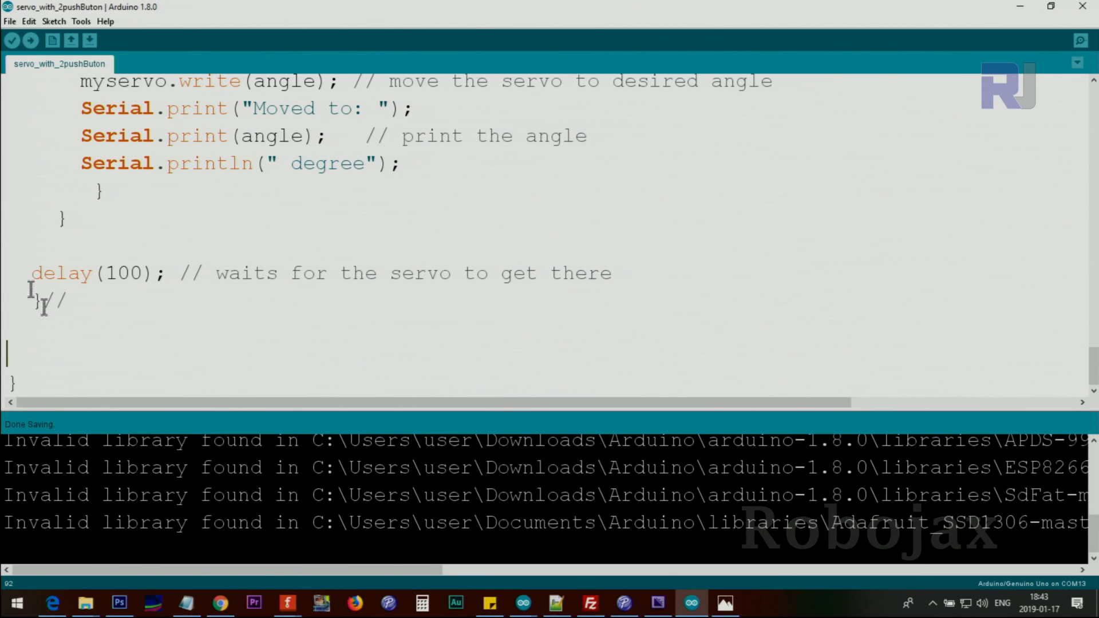
mouse_move(269, 111)
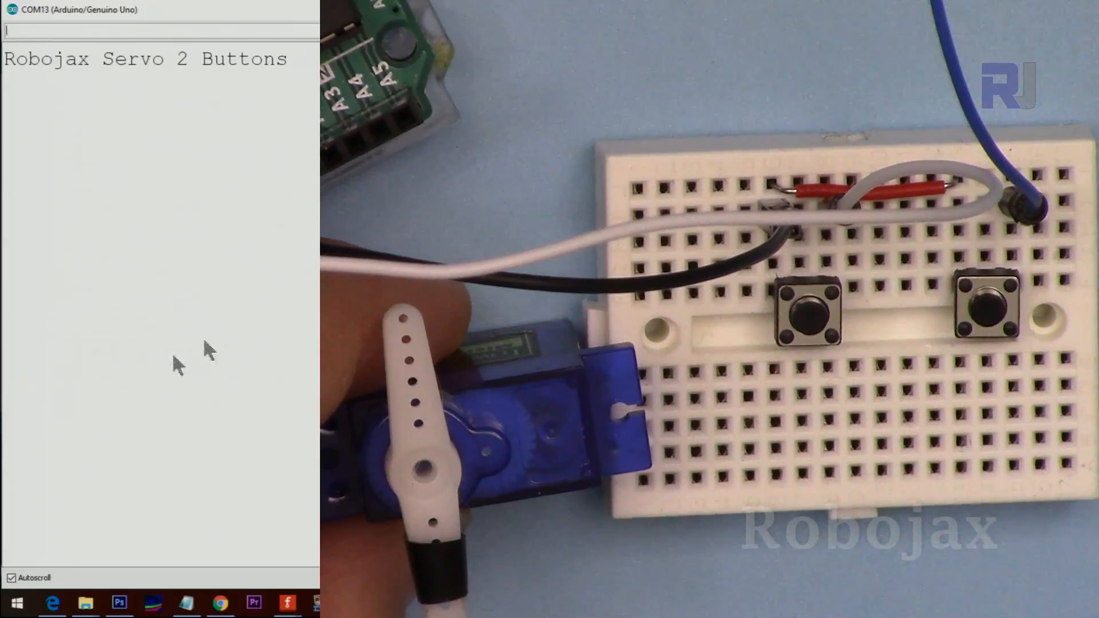
mouse_move(75, 100)
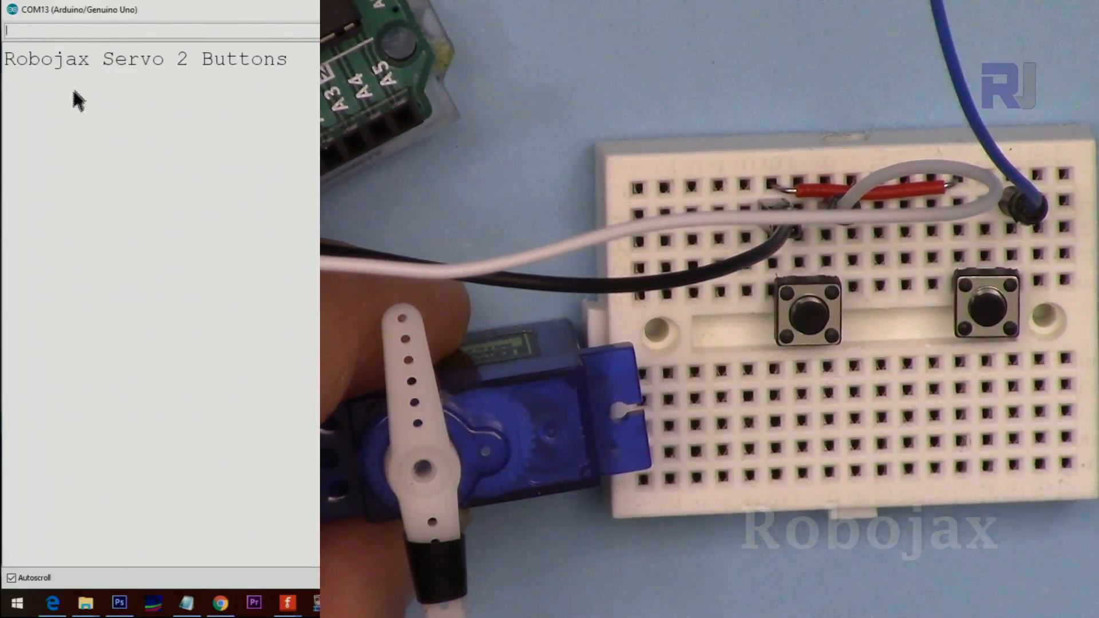